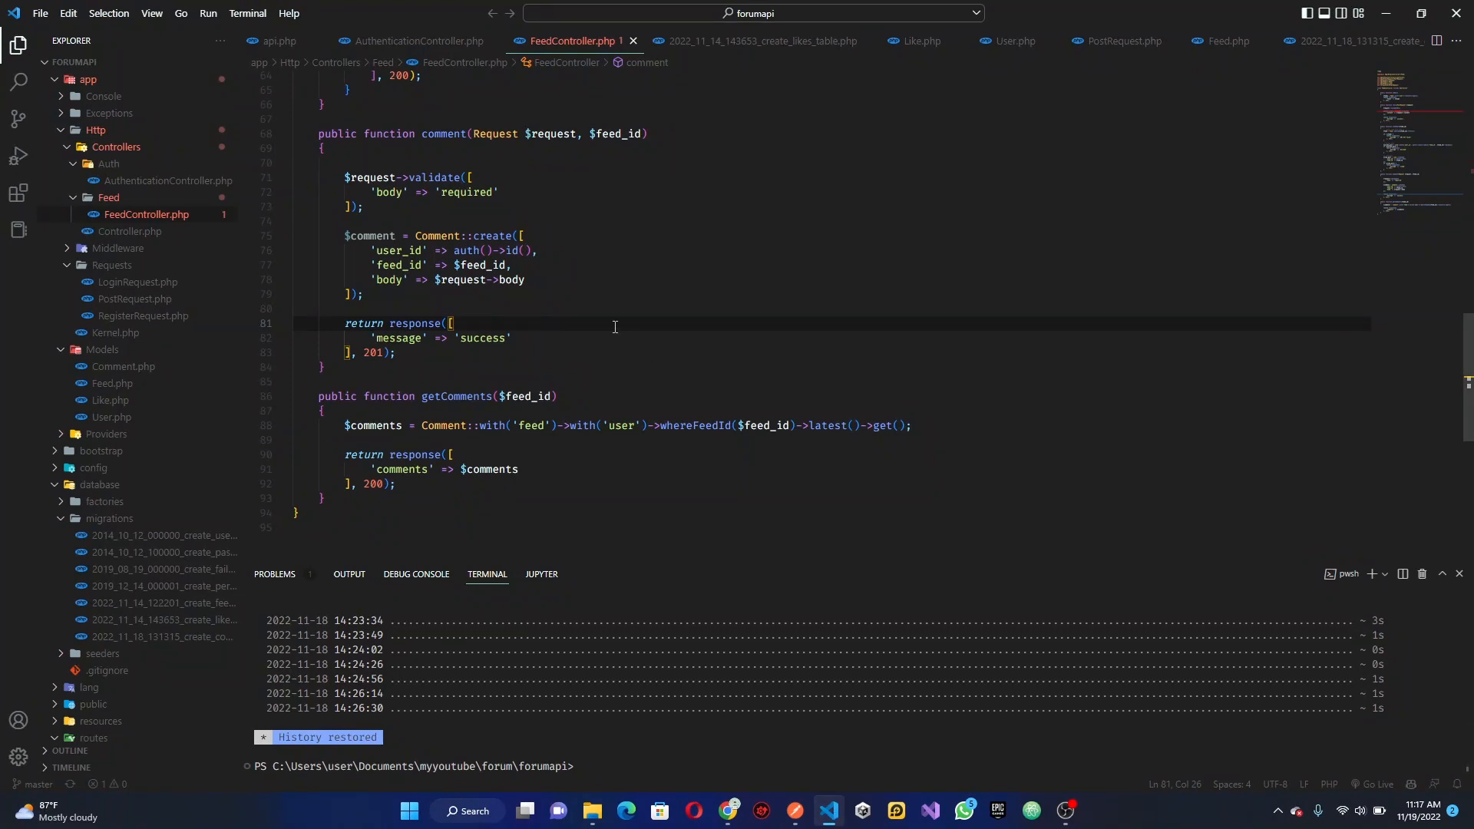
mouse_move(551, 556)
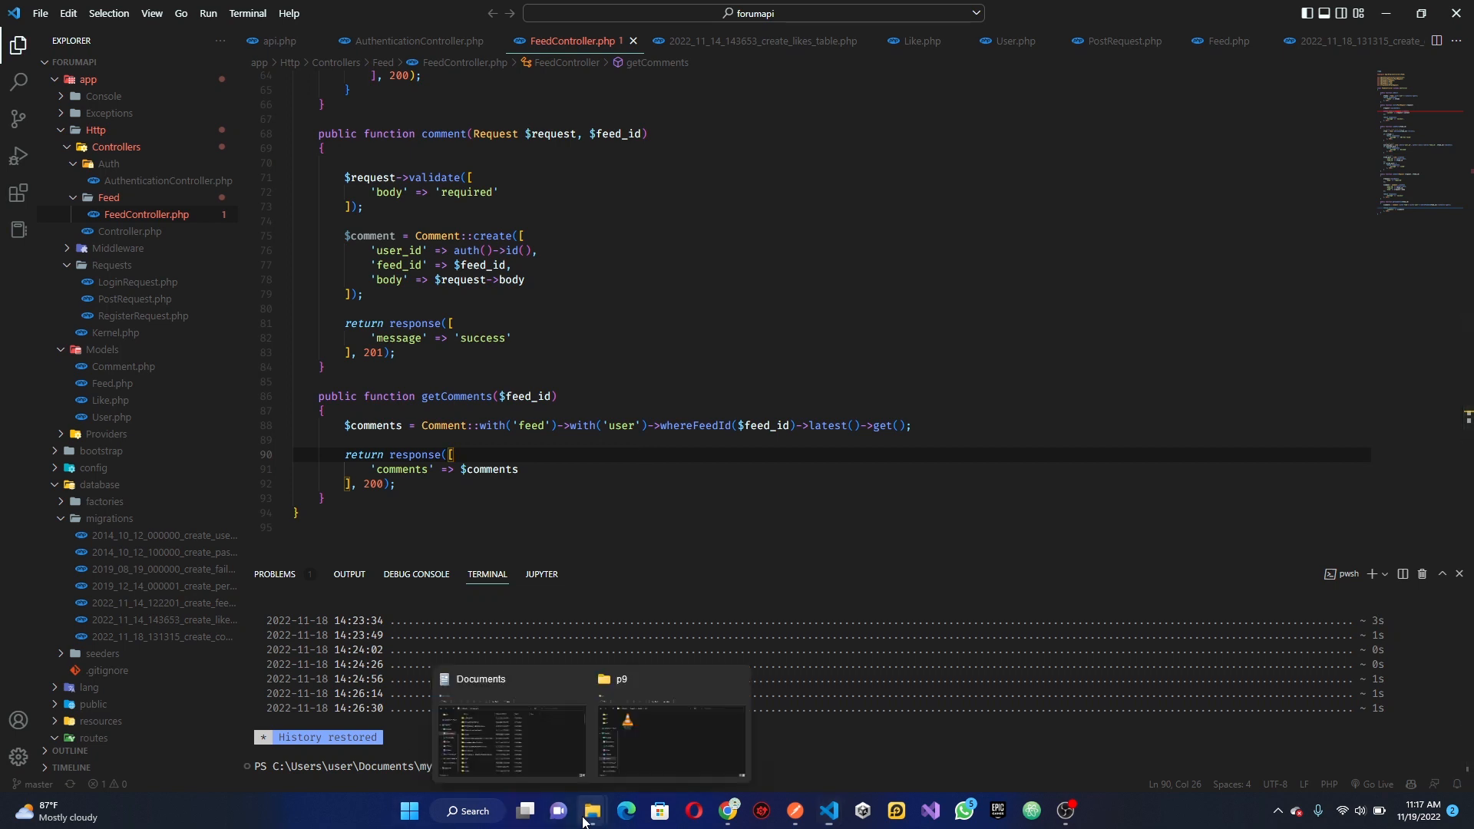
- Briefly open and dismiss the File menu, then bring up File Explorer at Documents > myyoutube
left_click(512, 743)
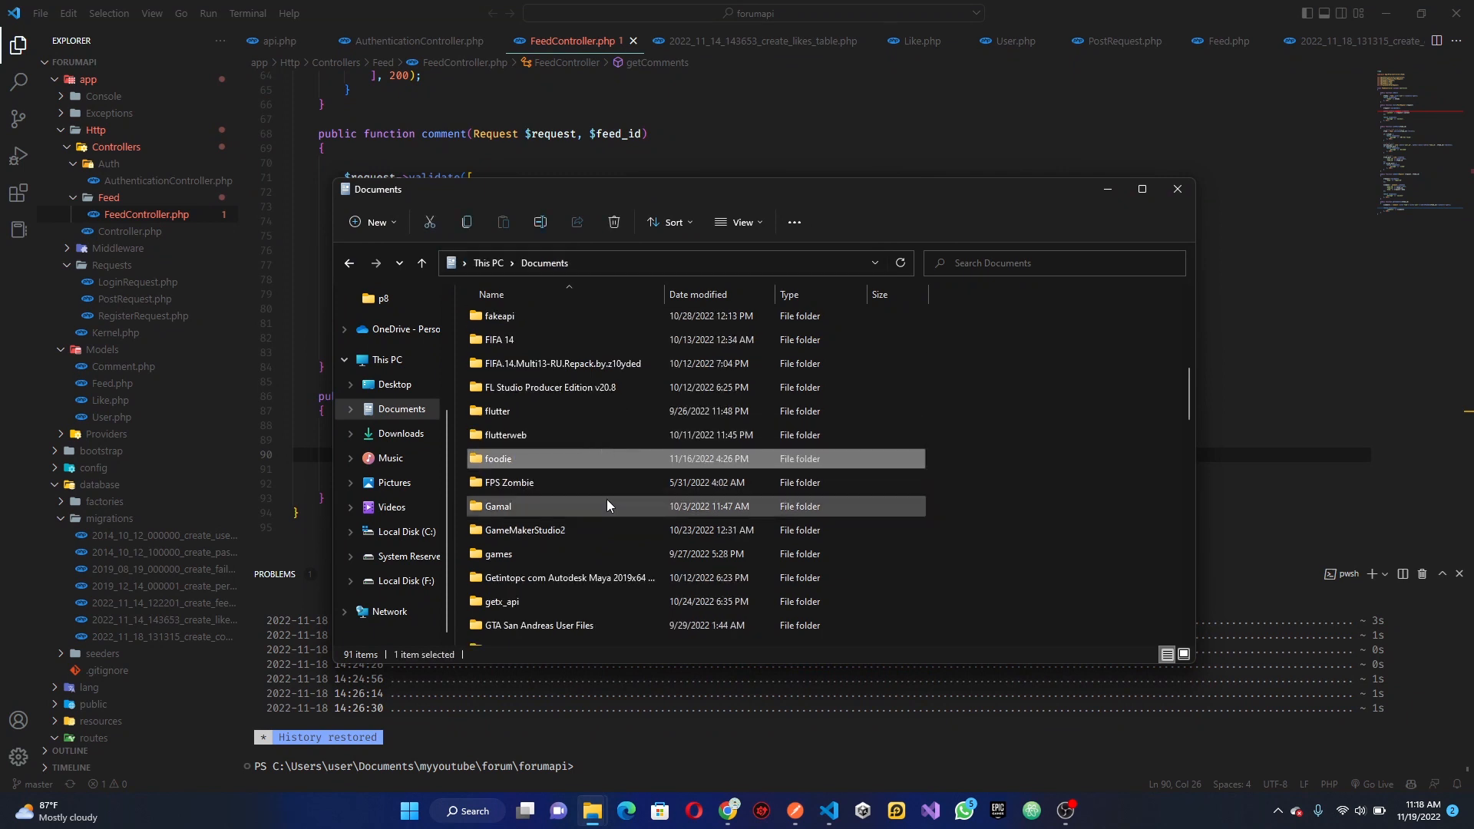
mouse_move(616, 554)
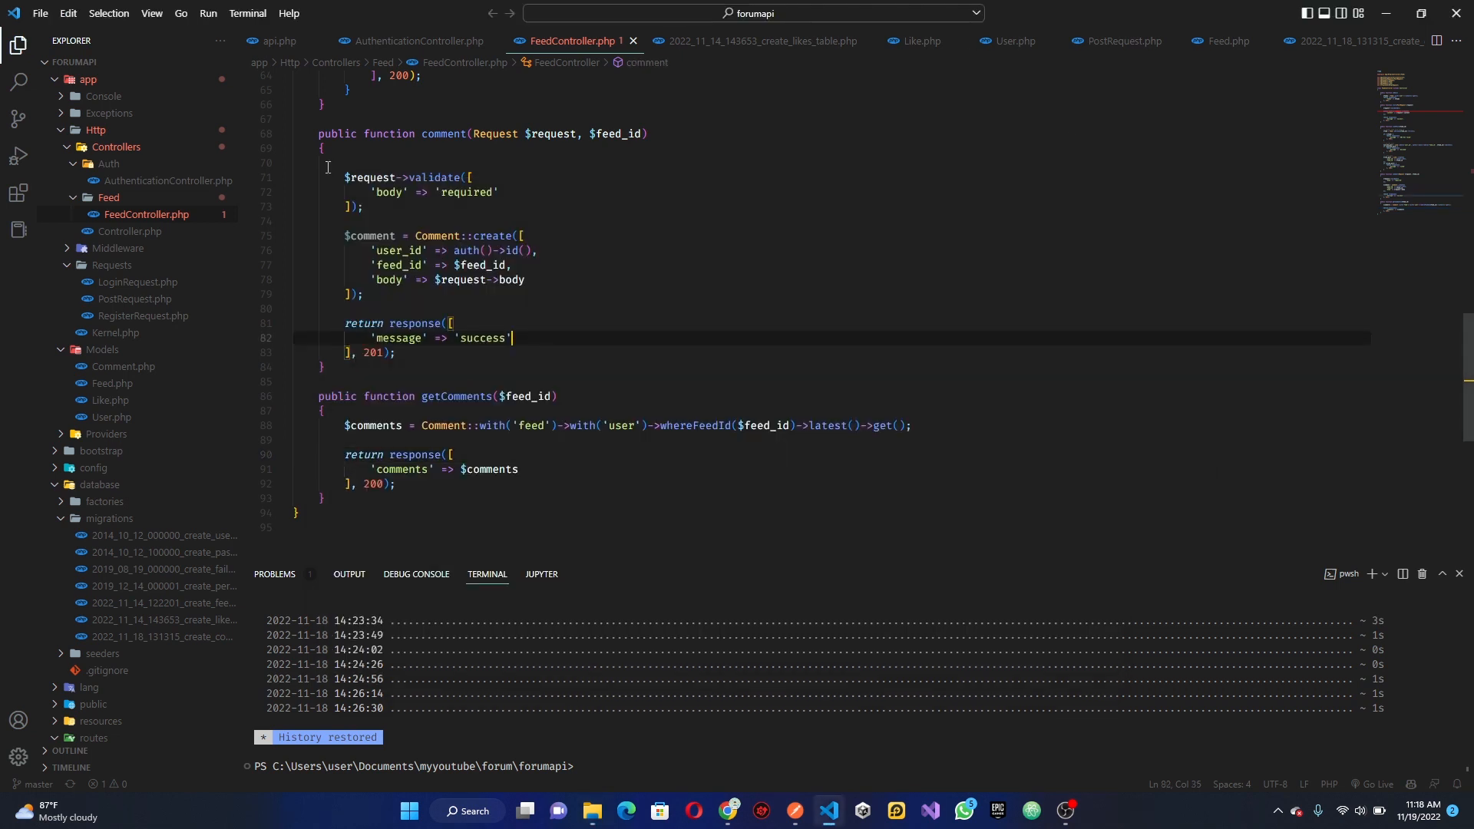
left_click(41, 13)
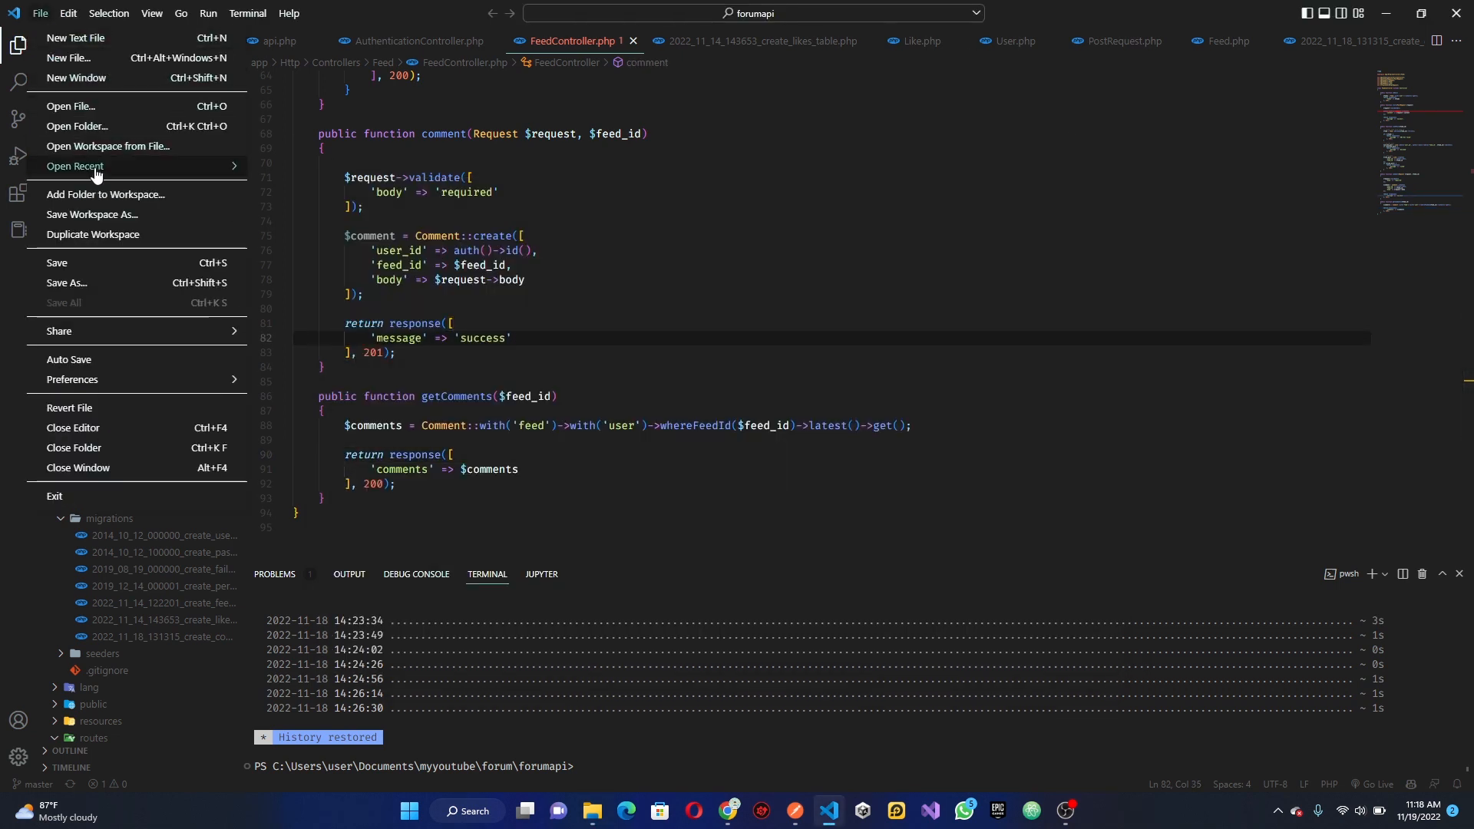
left_click(943, 250)
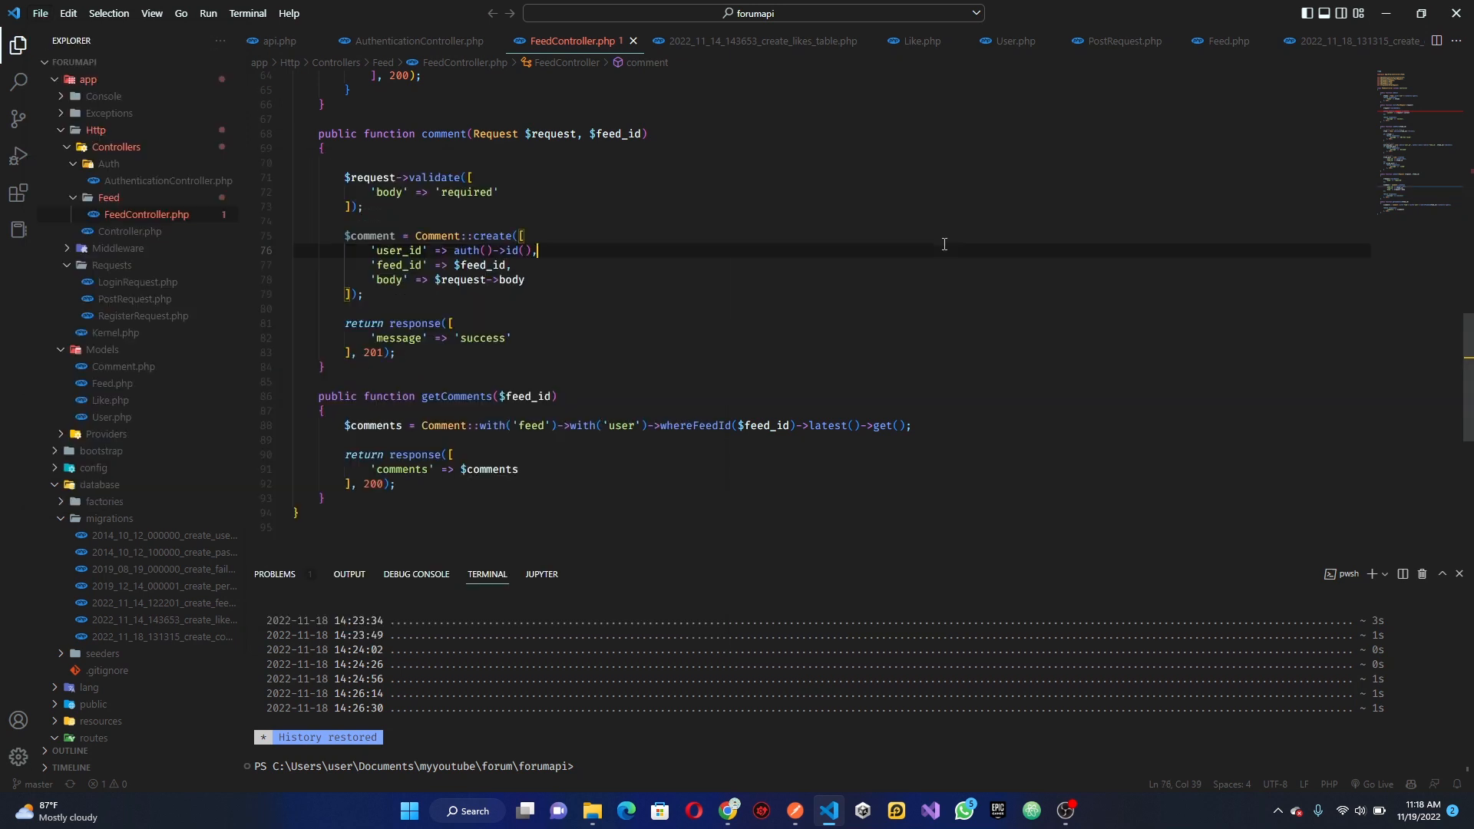
left_click(591, 811)
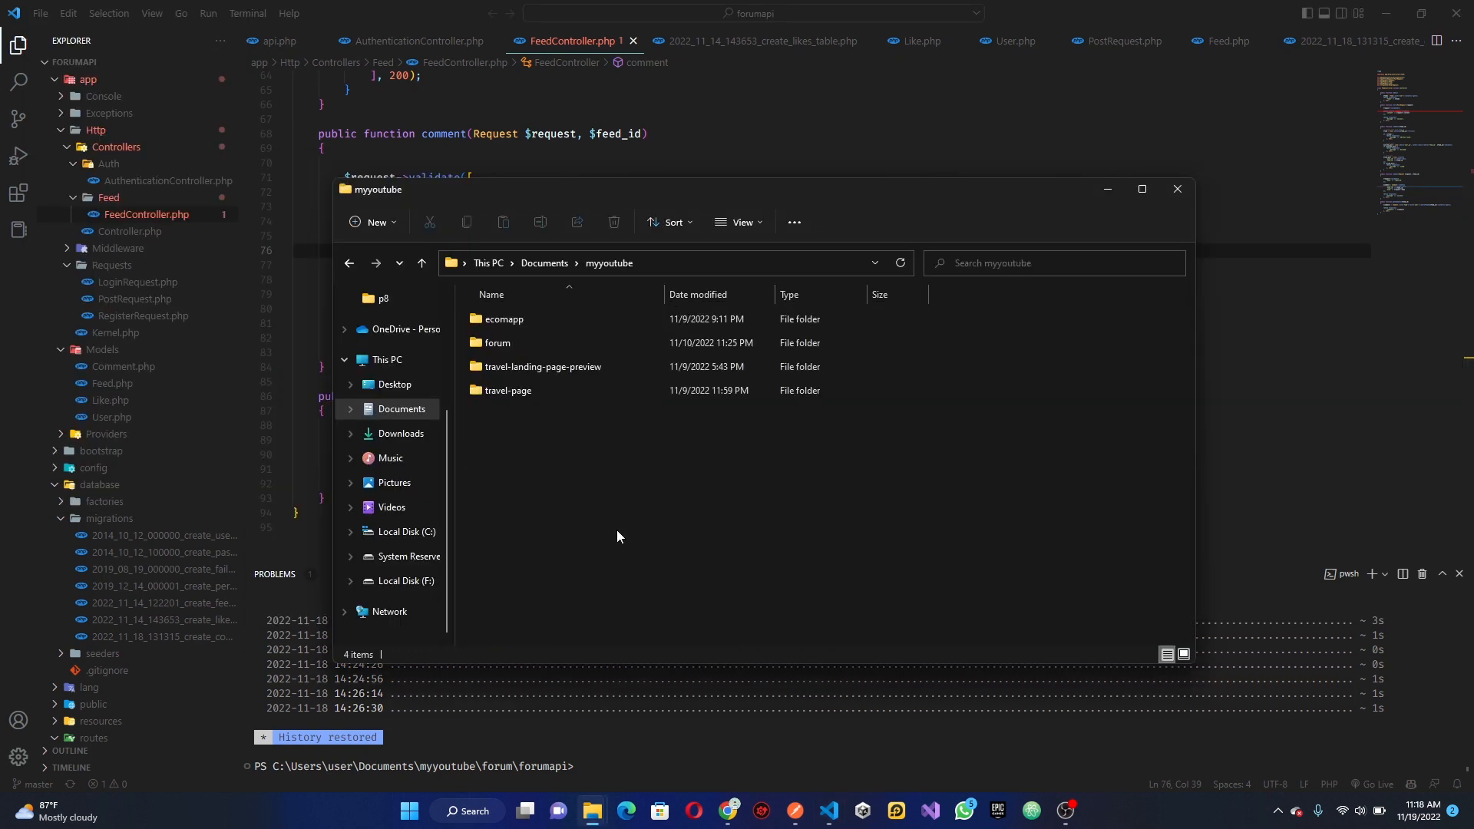
- Enter the forum folder and launch cmd from its address bar
double_click(497, 342)
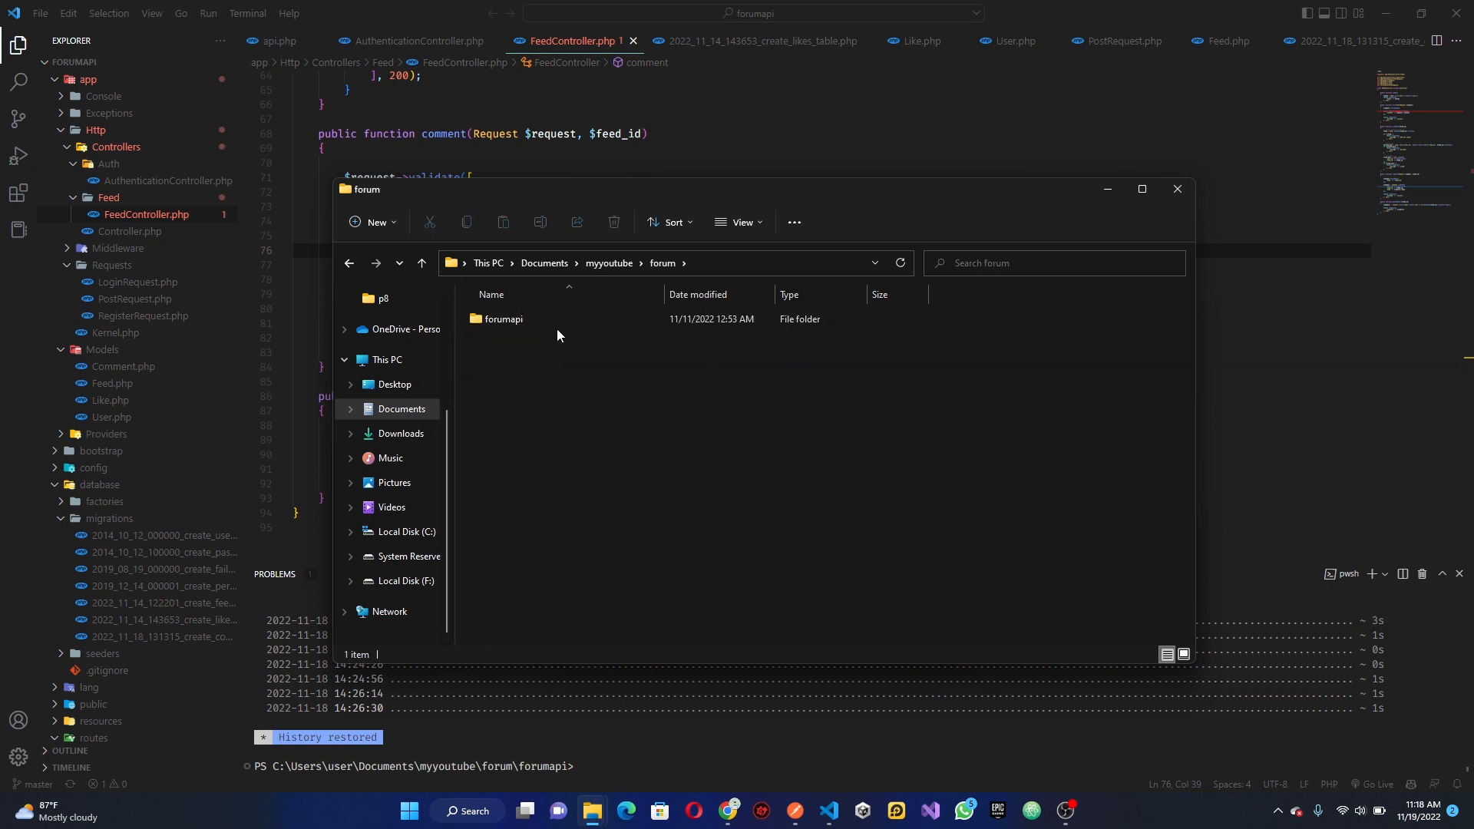
double_click(503, 319)
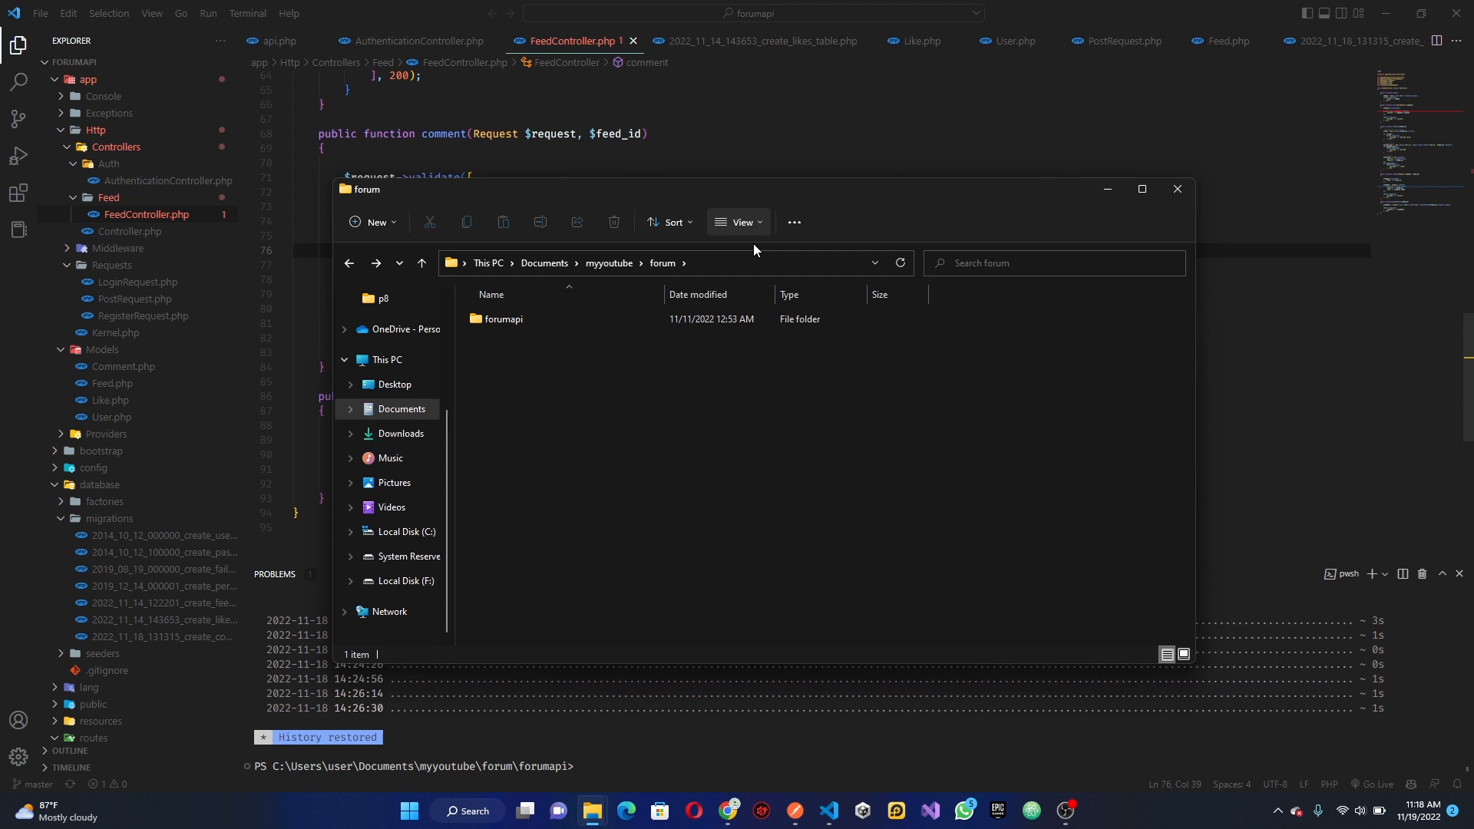
type("cmd")
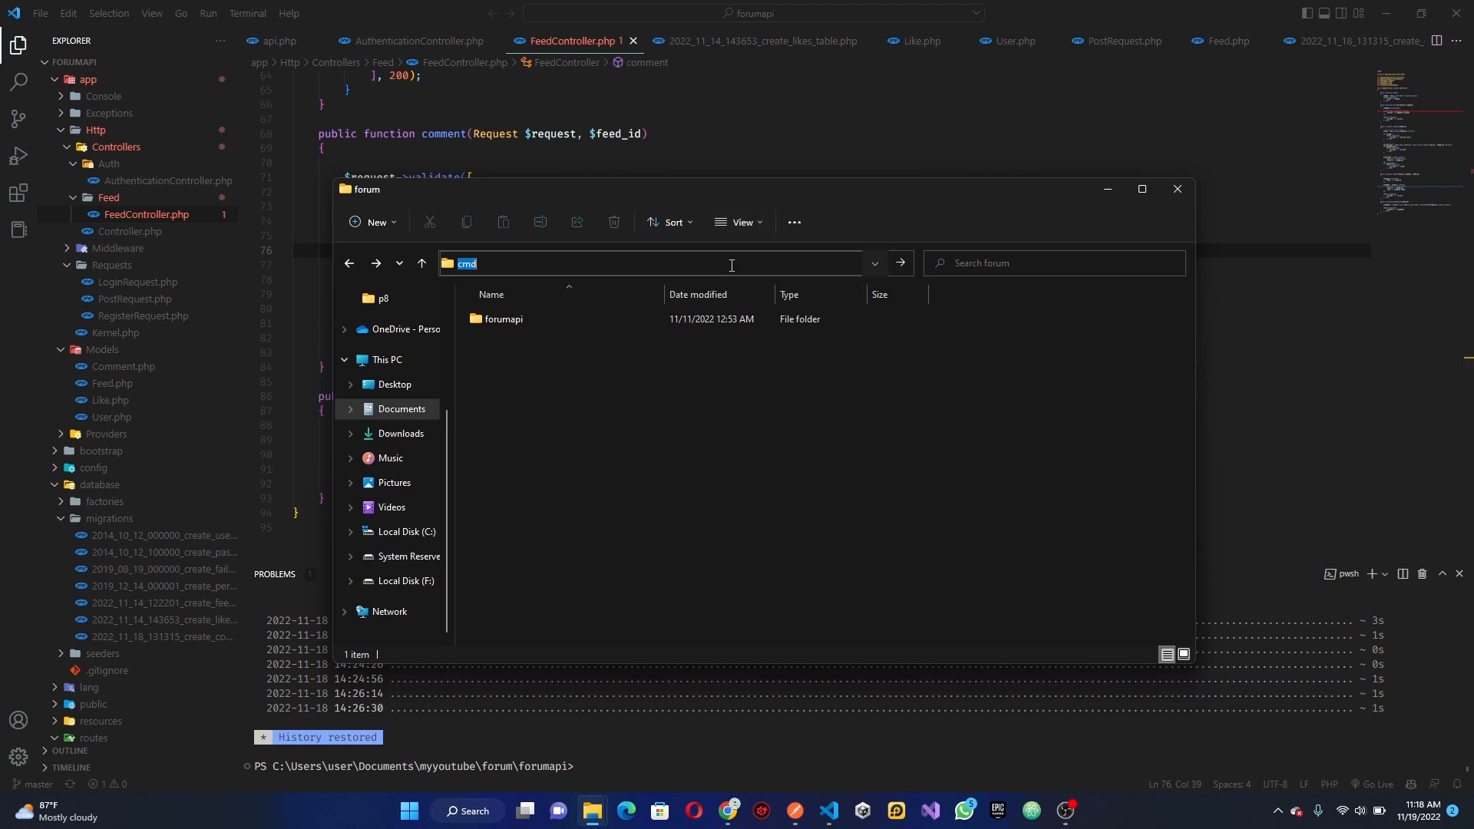
key("Enter")
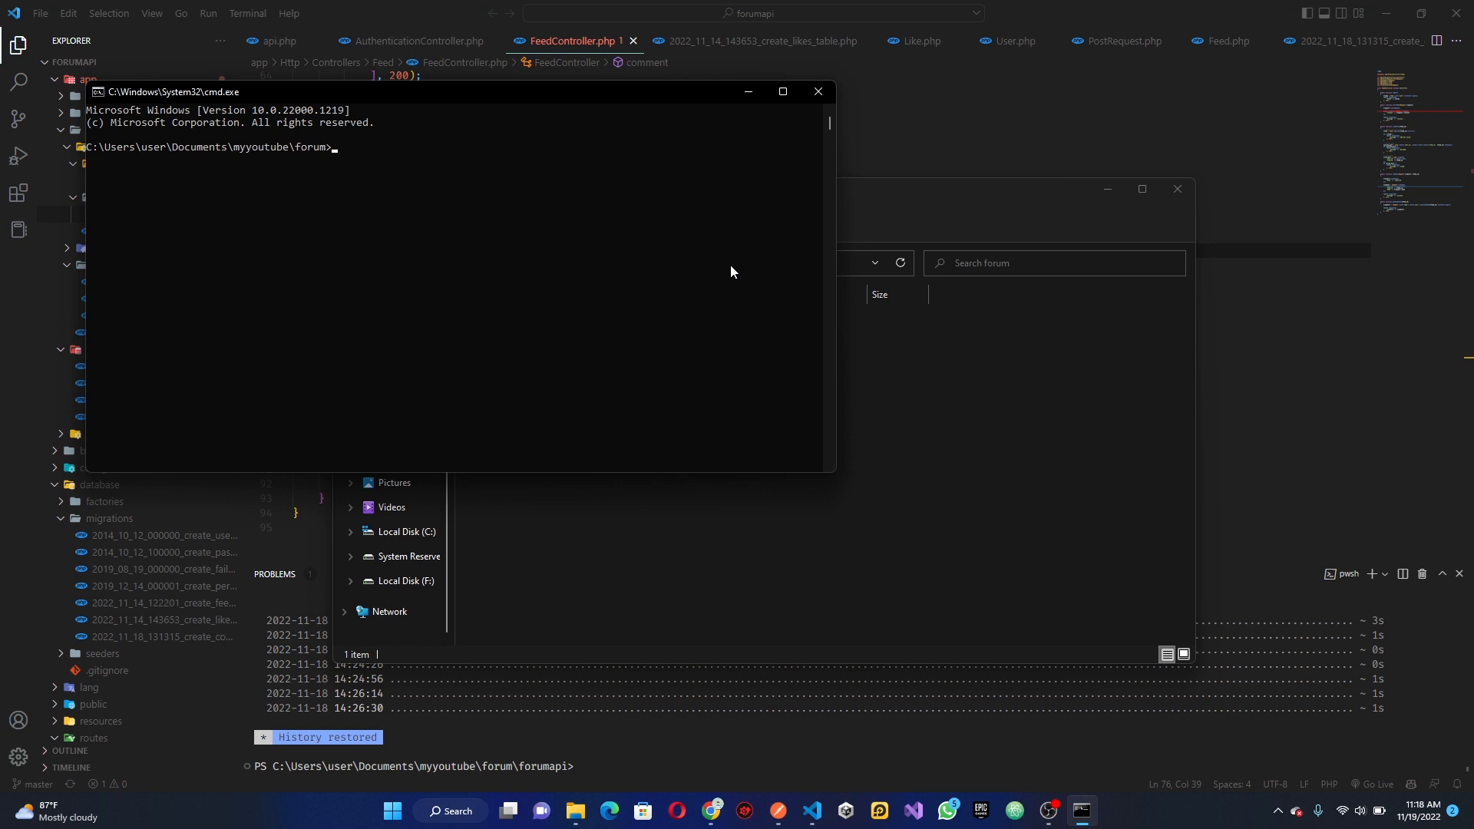
- Run flutter create forumapp in the forum folder, then cd into forumapp
type("fluttter create forumapp")
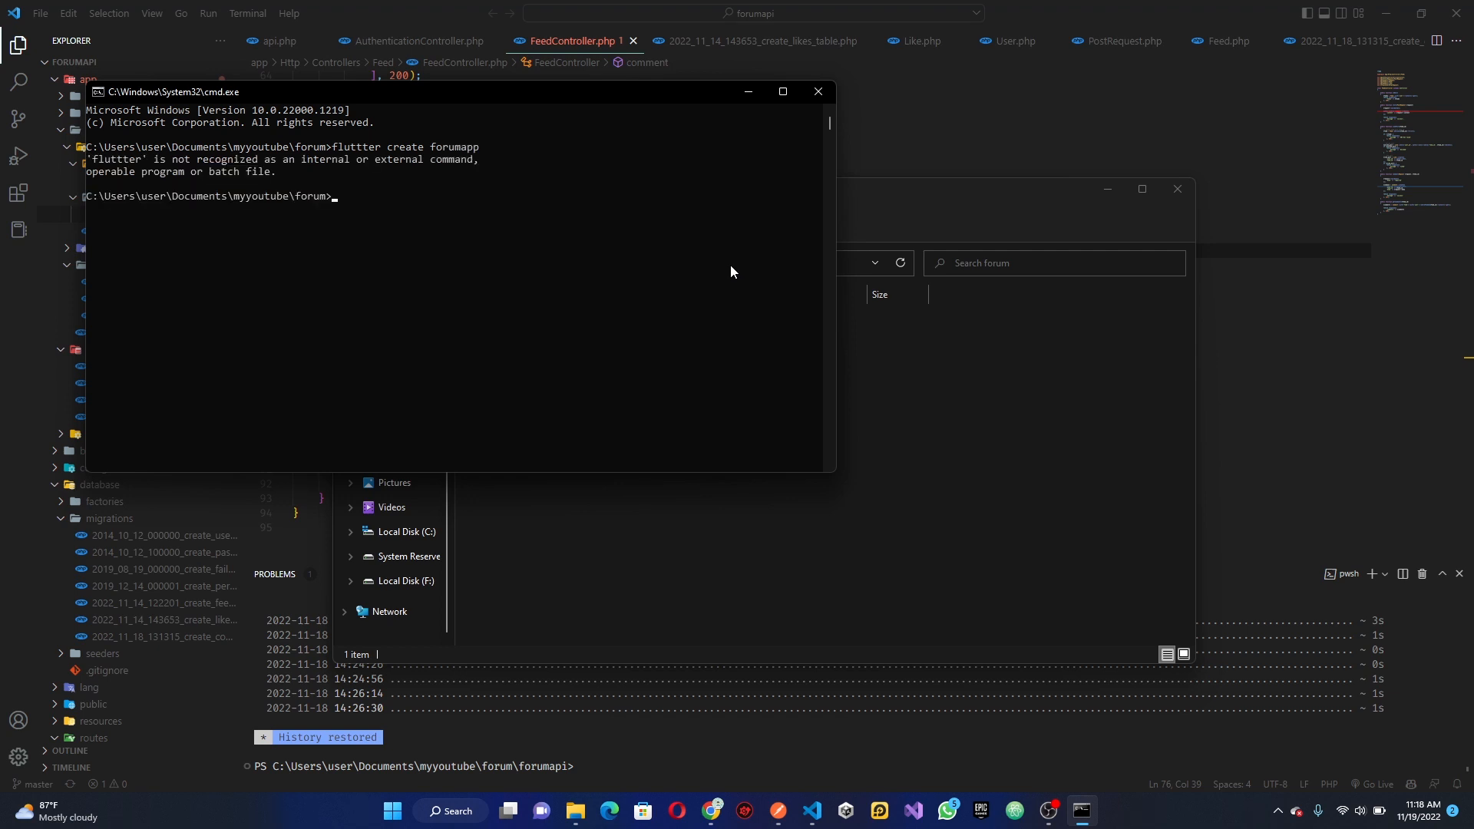
type("fluttter create forumapp")
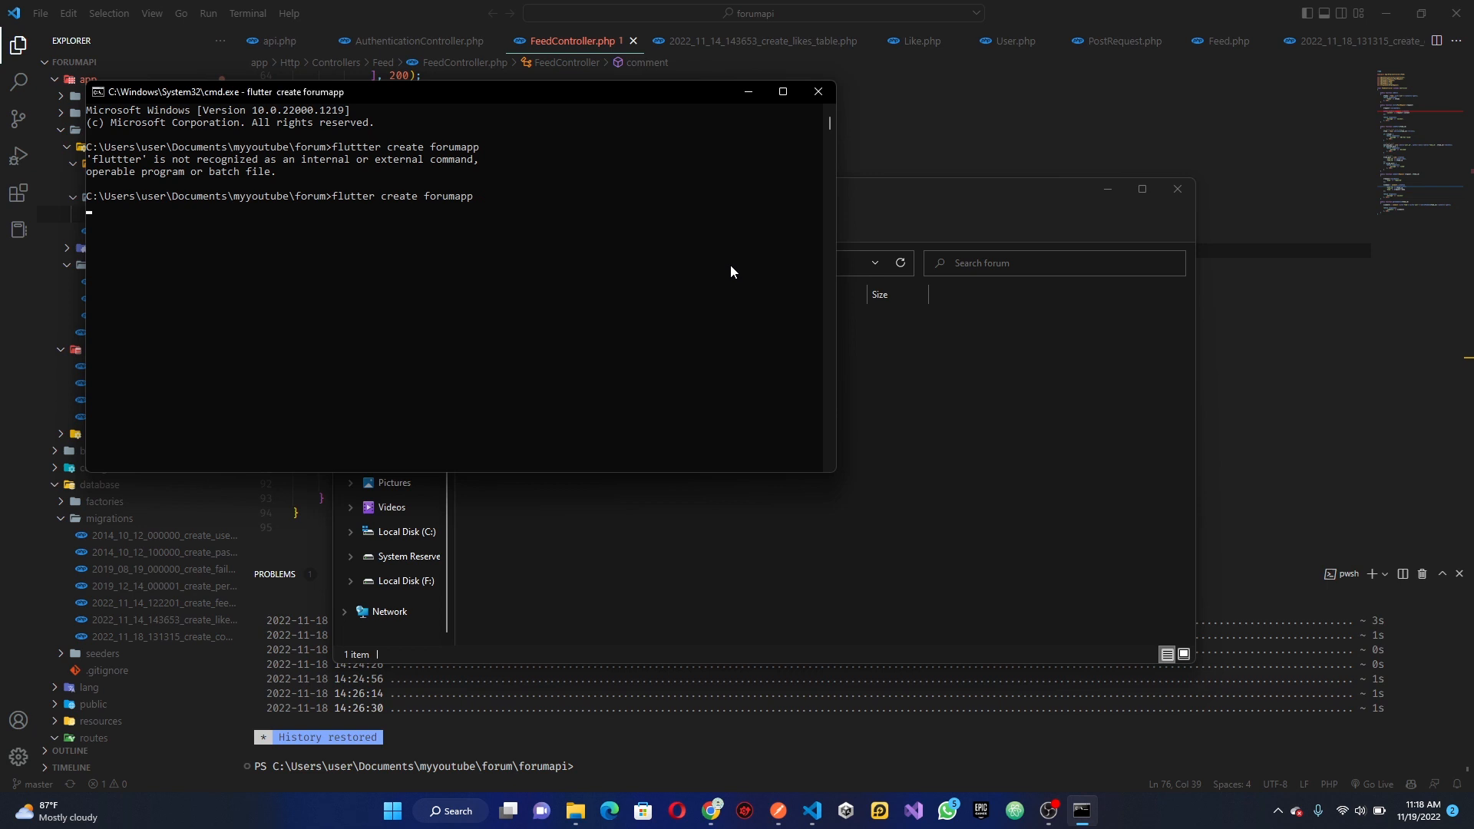
mouse_move(573, 193)
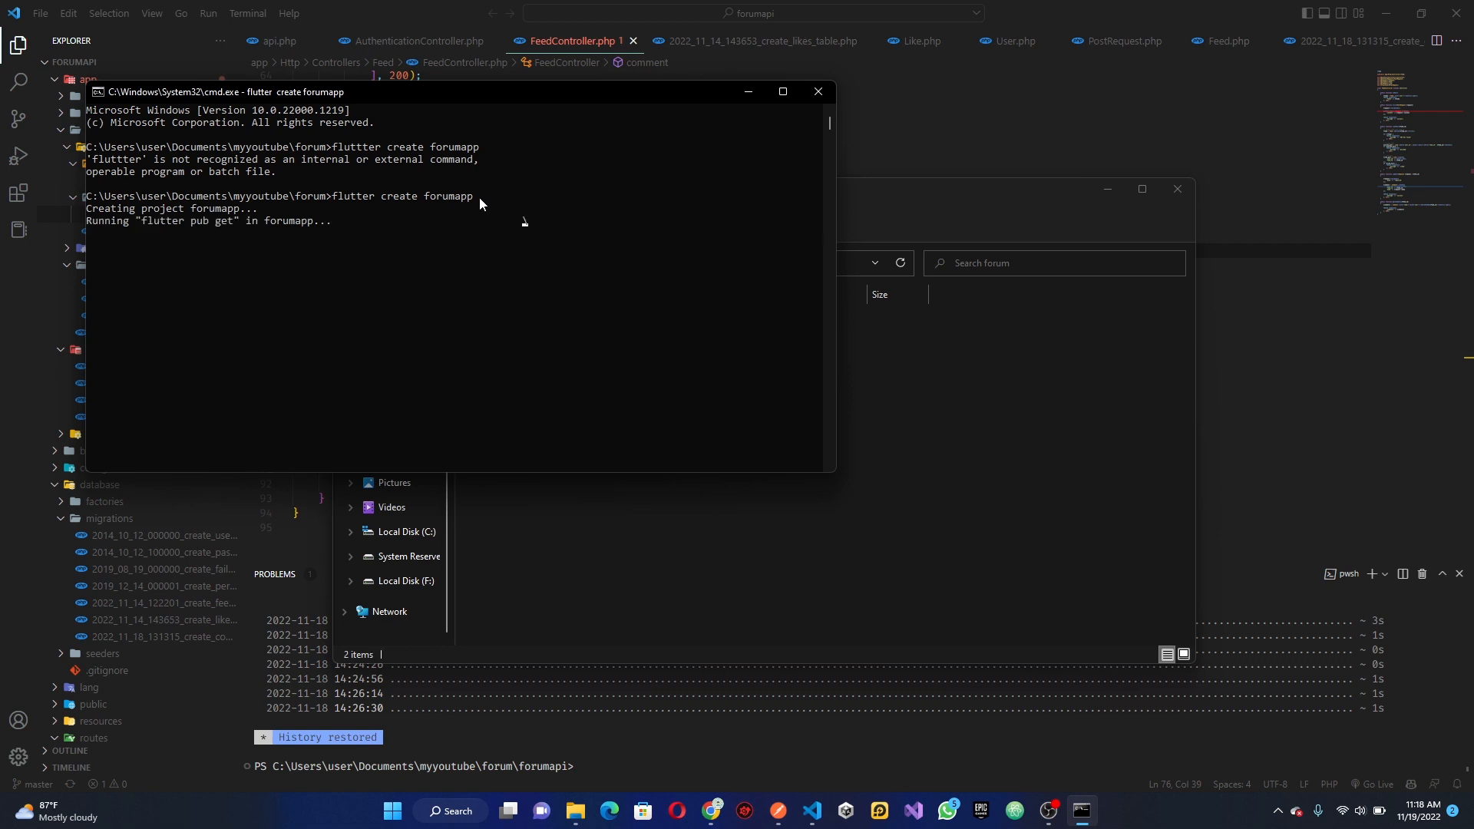
left_click(503, 319)
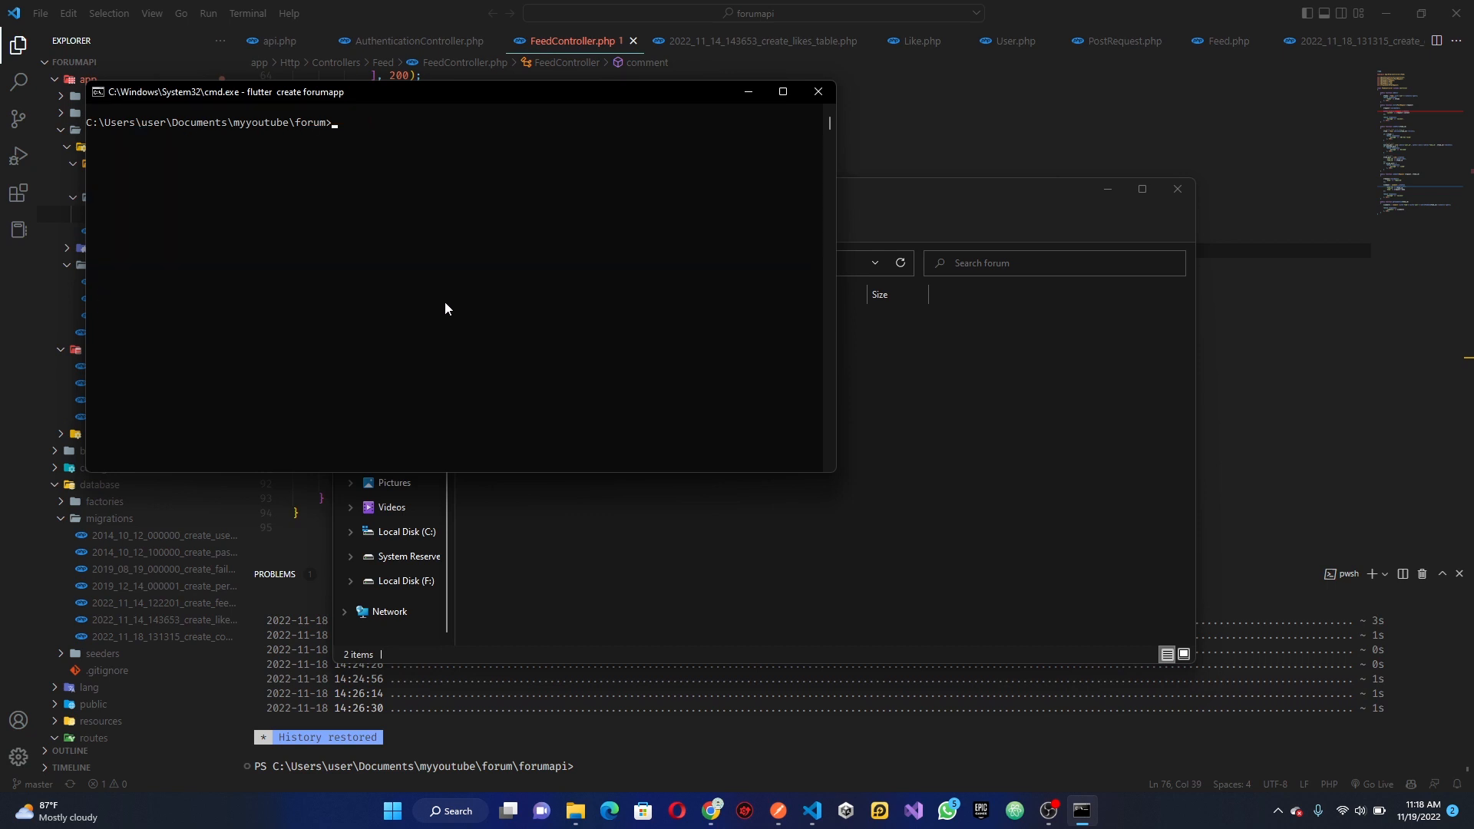
type("cd for")
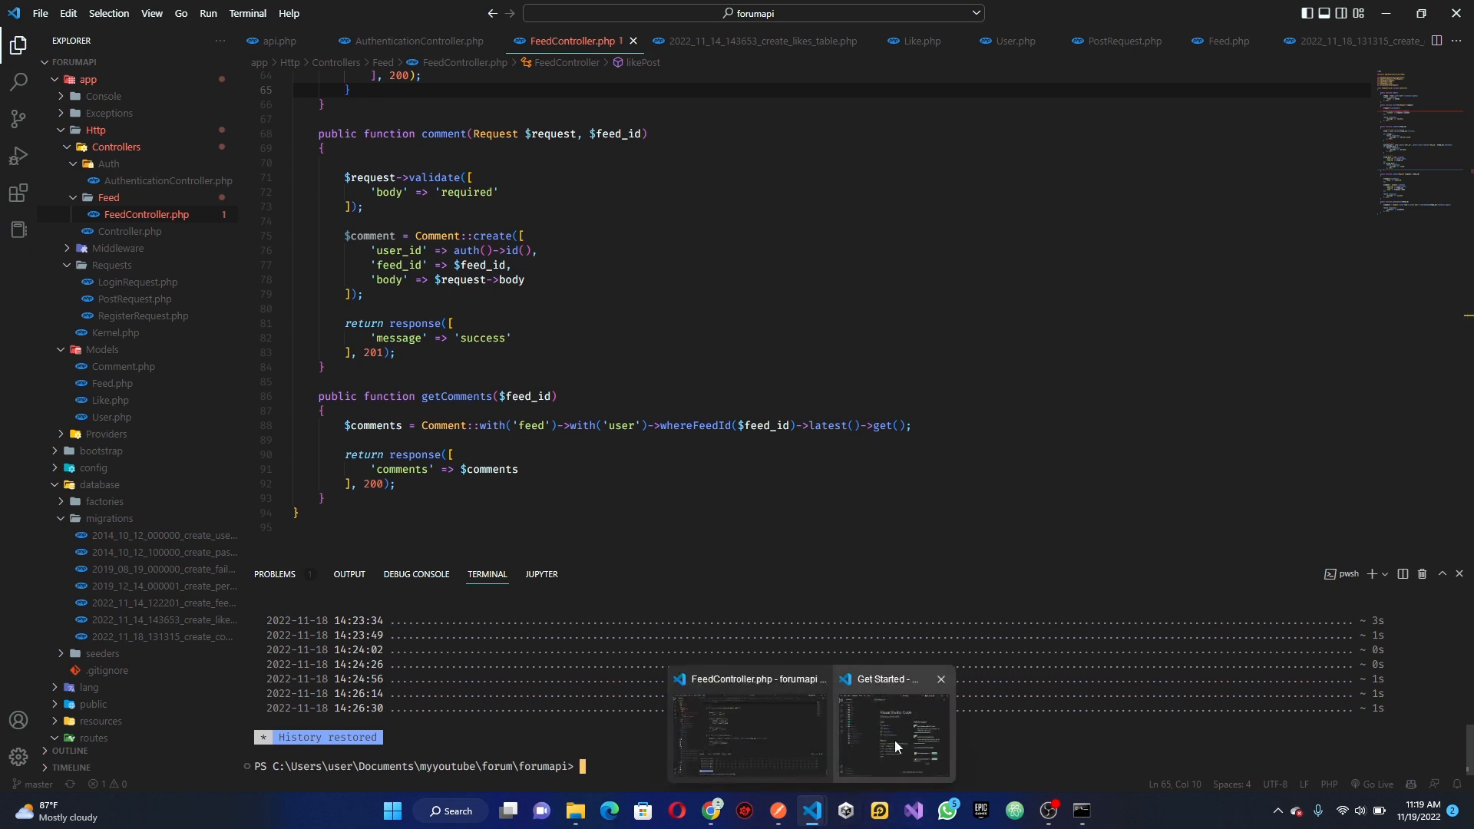
- Switch to the forumapp VS Code window from the taskbar and maximize it
left_click(891, 729)
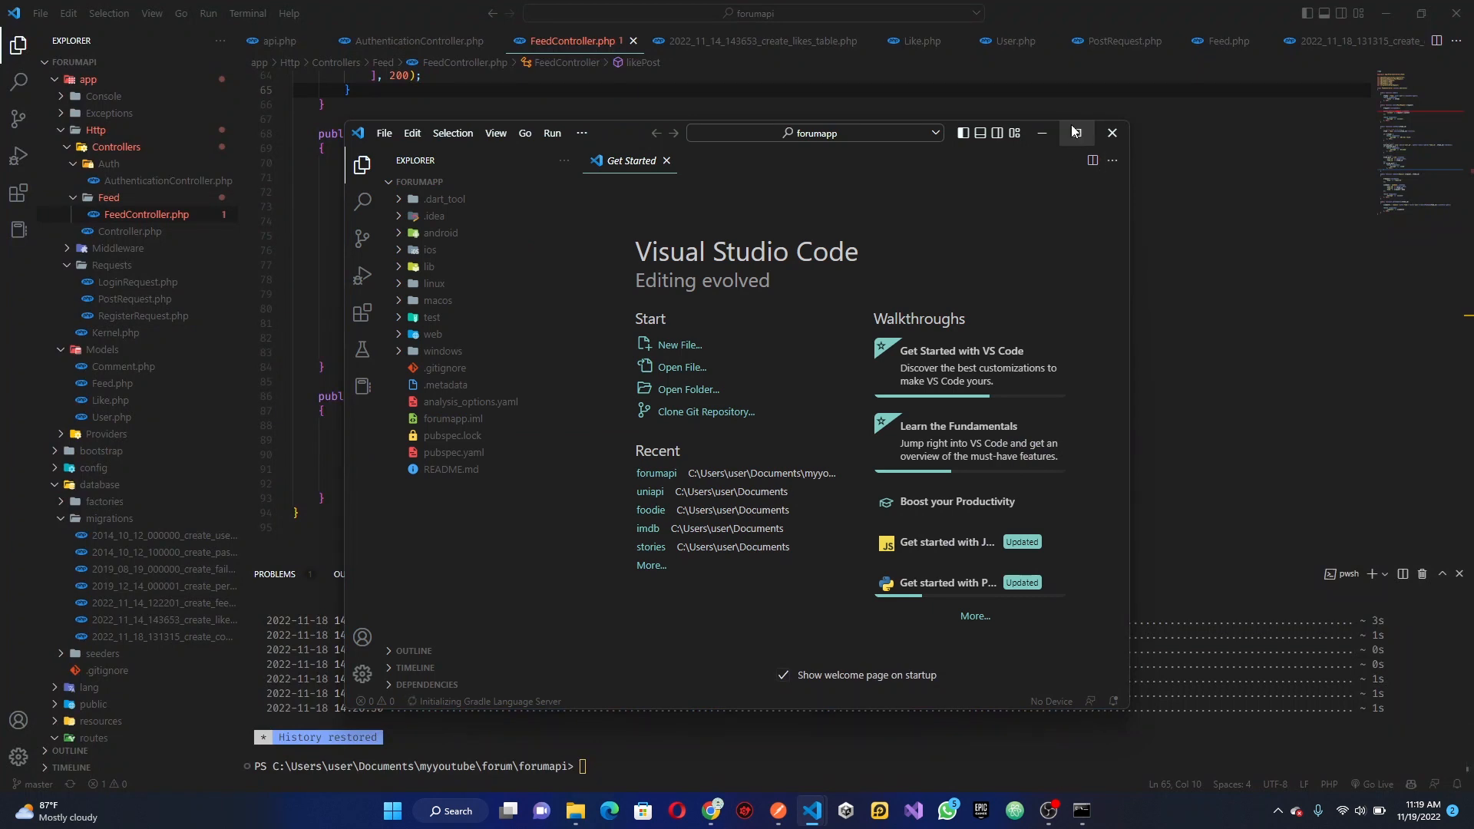
left_click(1076, 133)
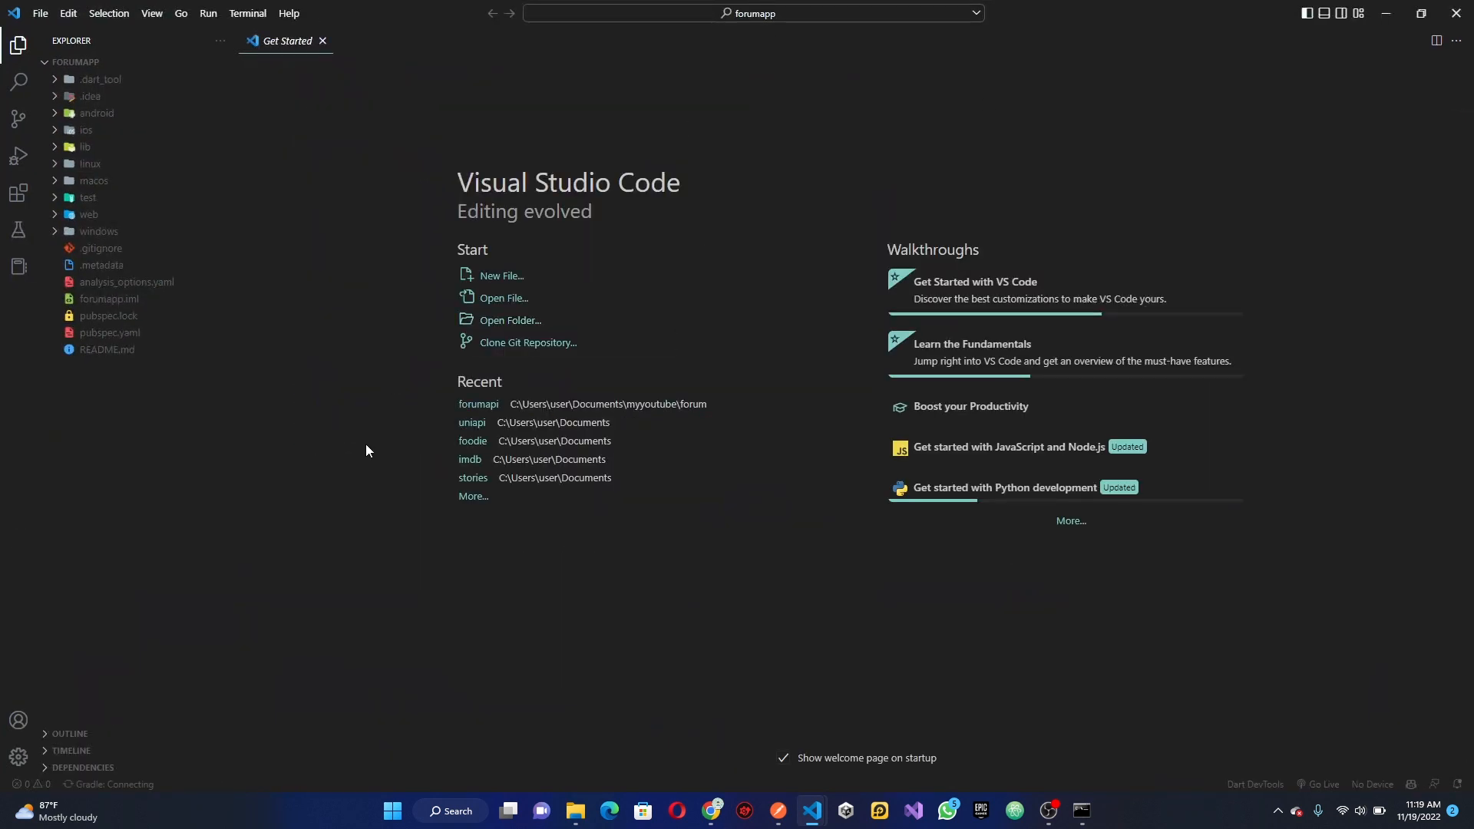
mouse_move(374, 479)
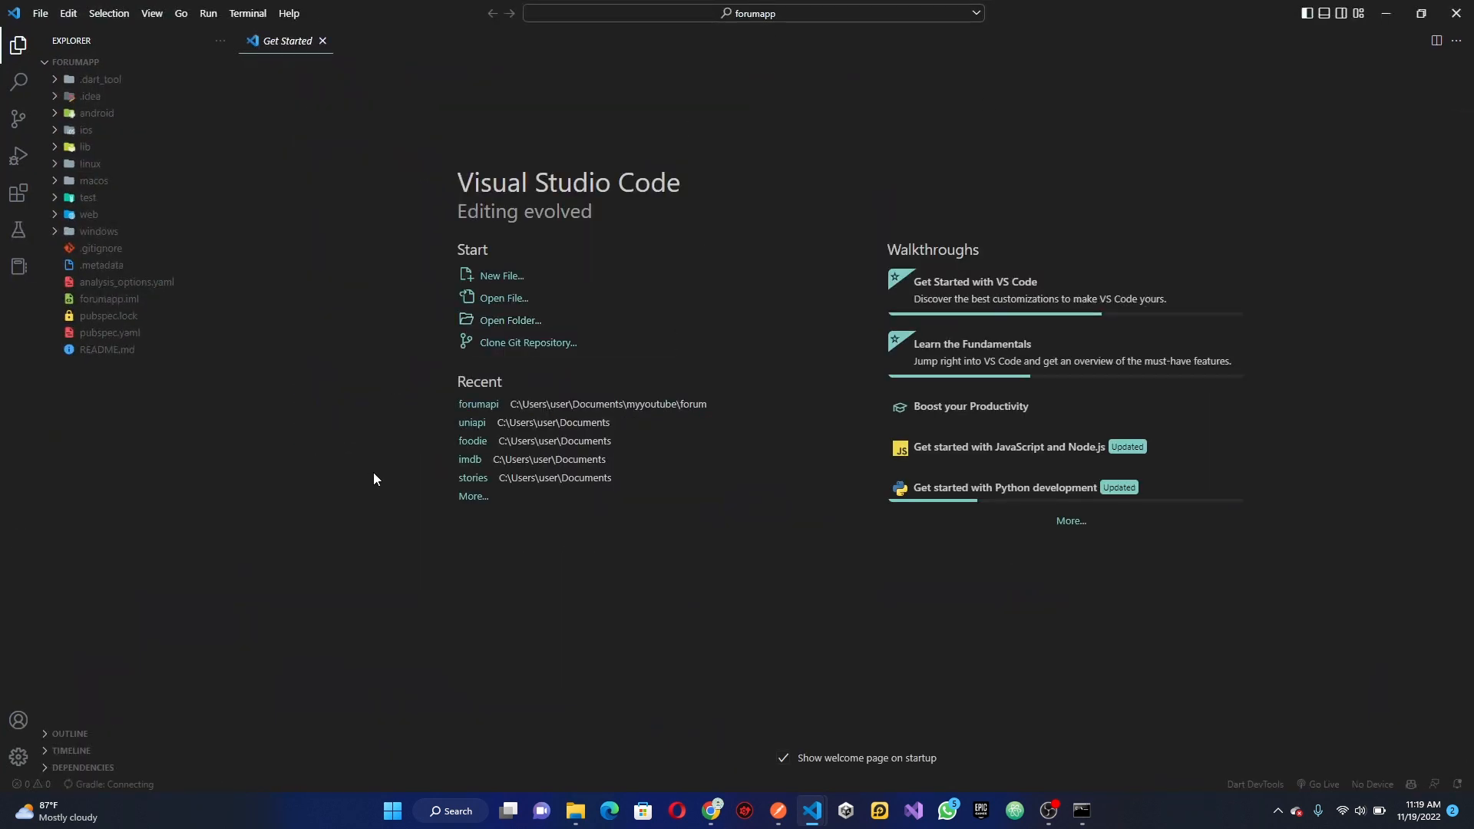